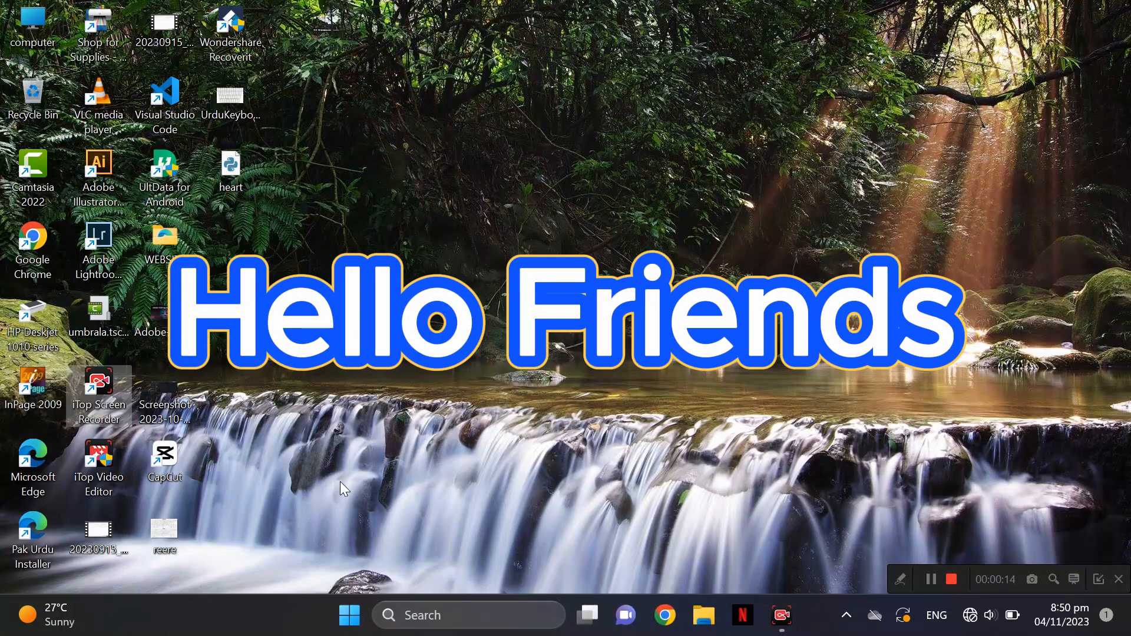
mouse_move(361, 482)
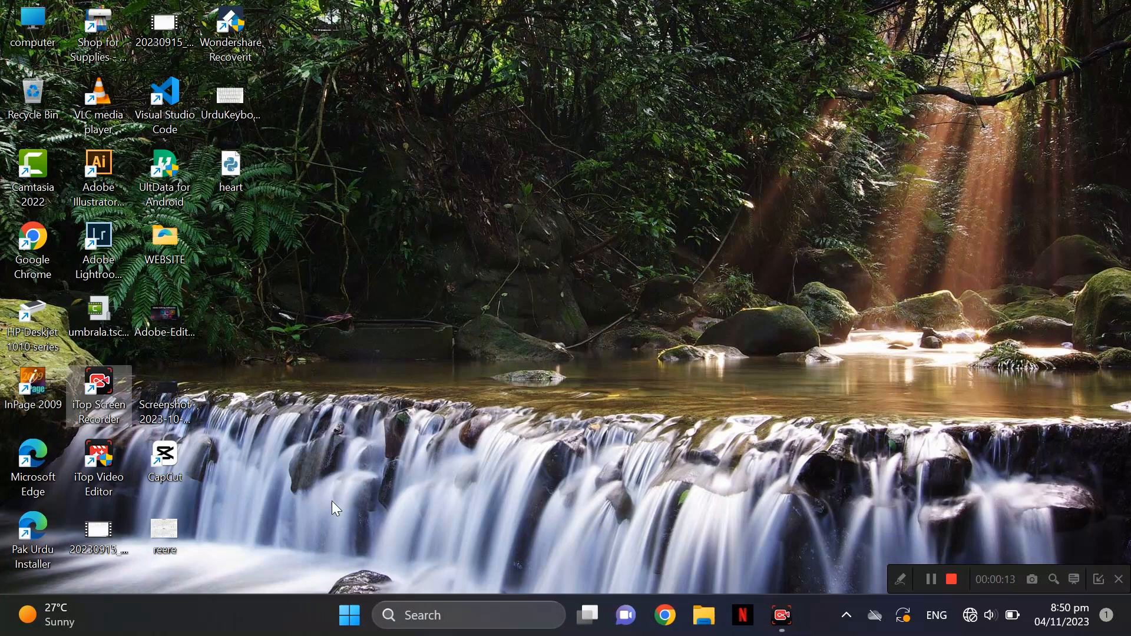
mouse_move(343, 489)
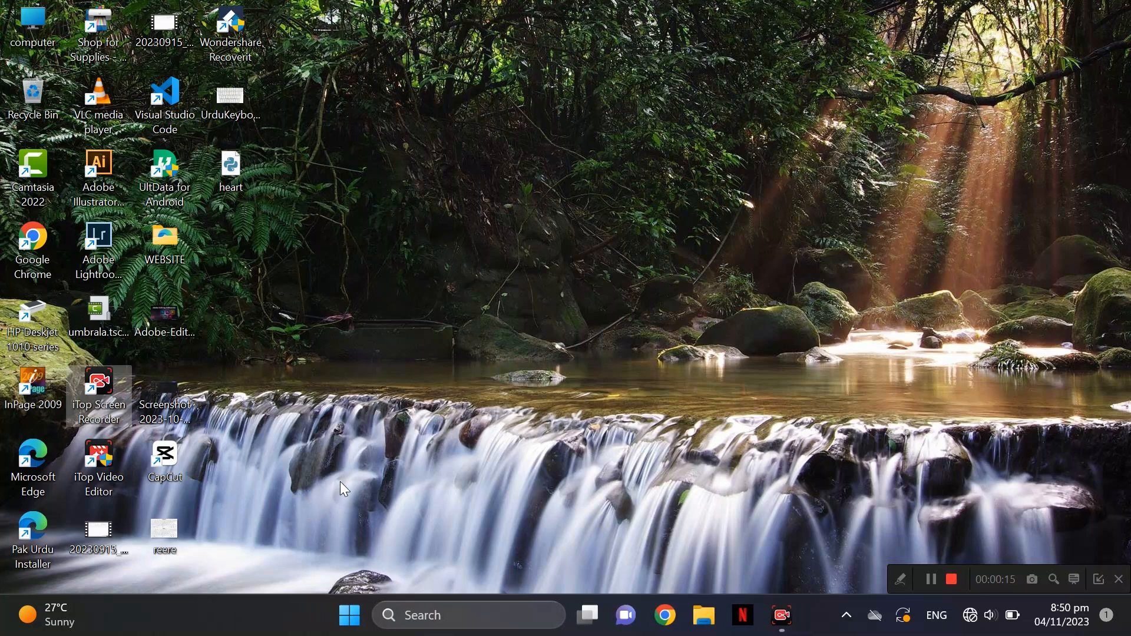
mouse_move(365, 479)
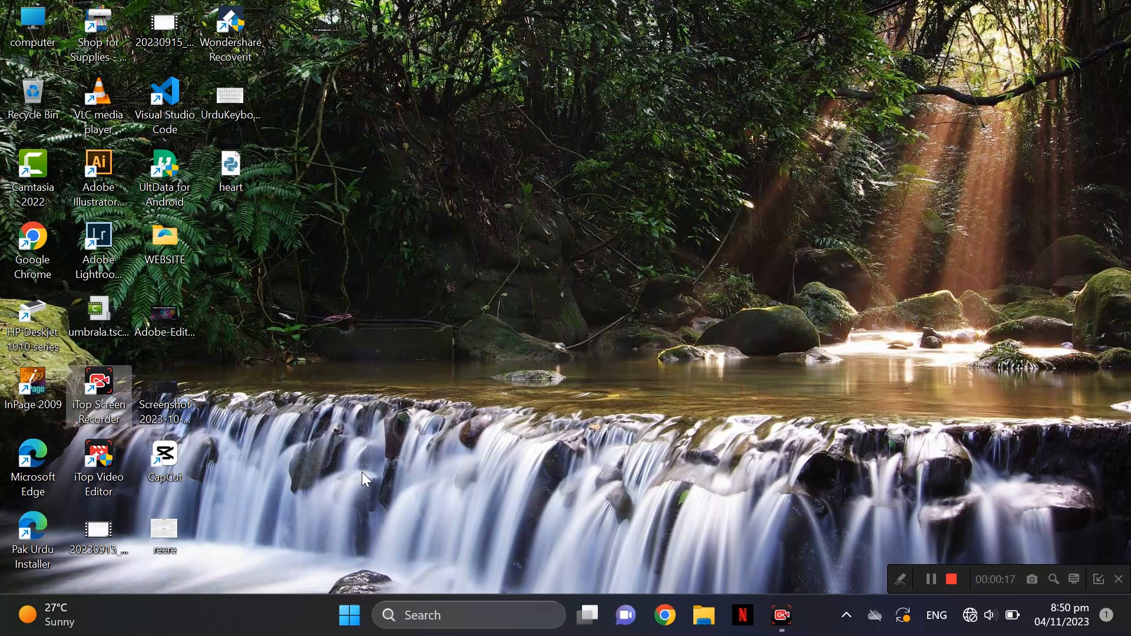
mouse_move(307, 517)
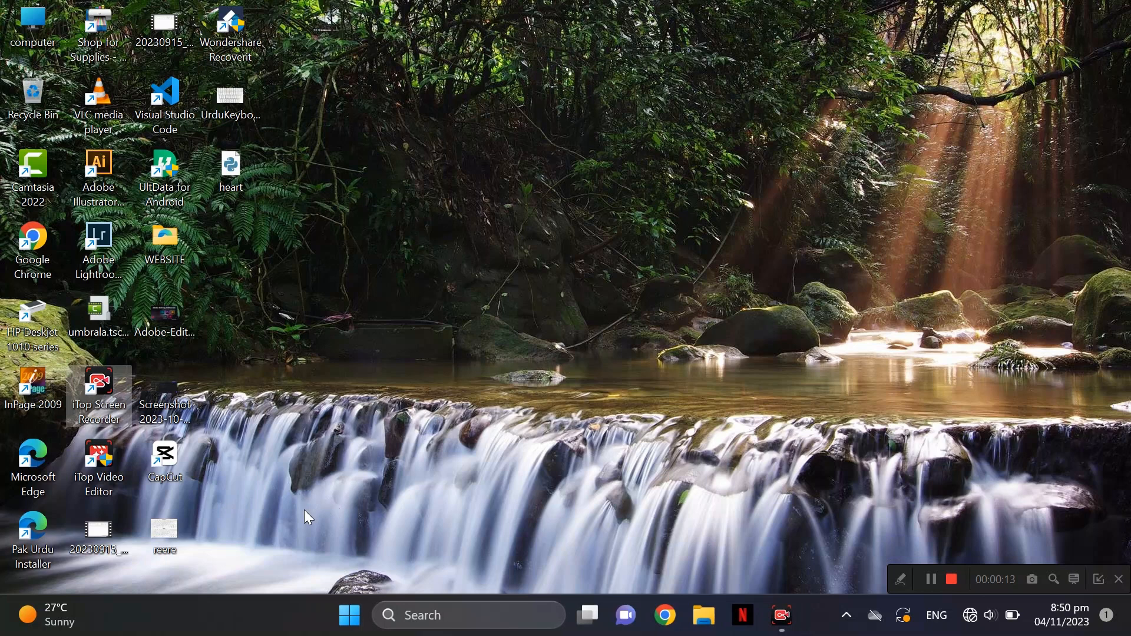
mouse_move(343, 489)
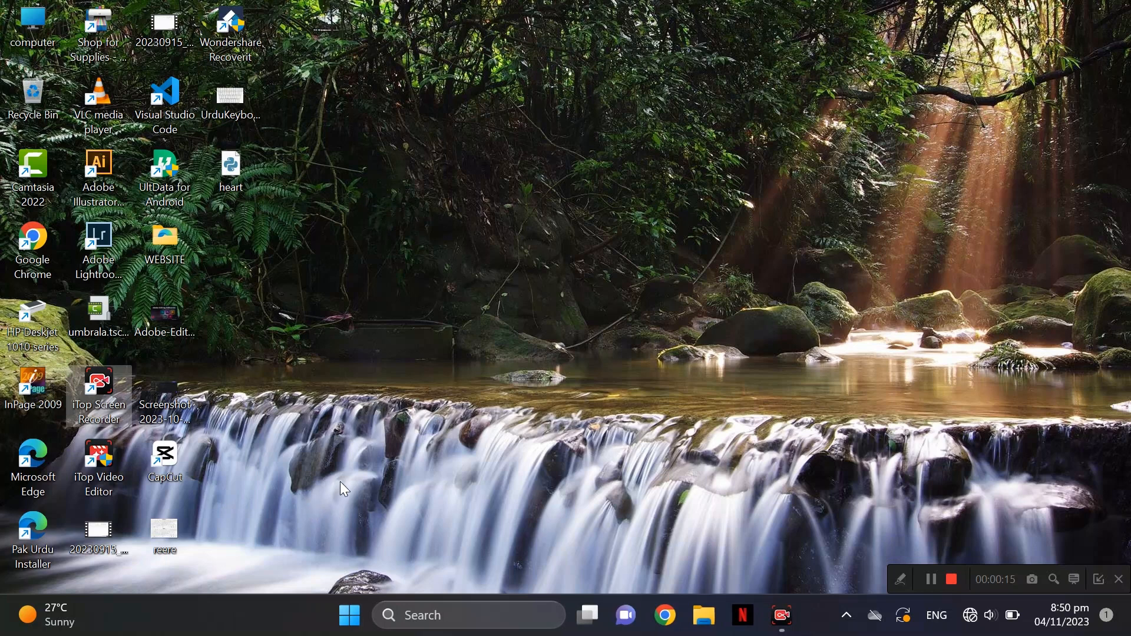
mouse_move(373, 472)
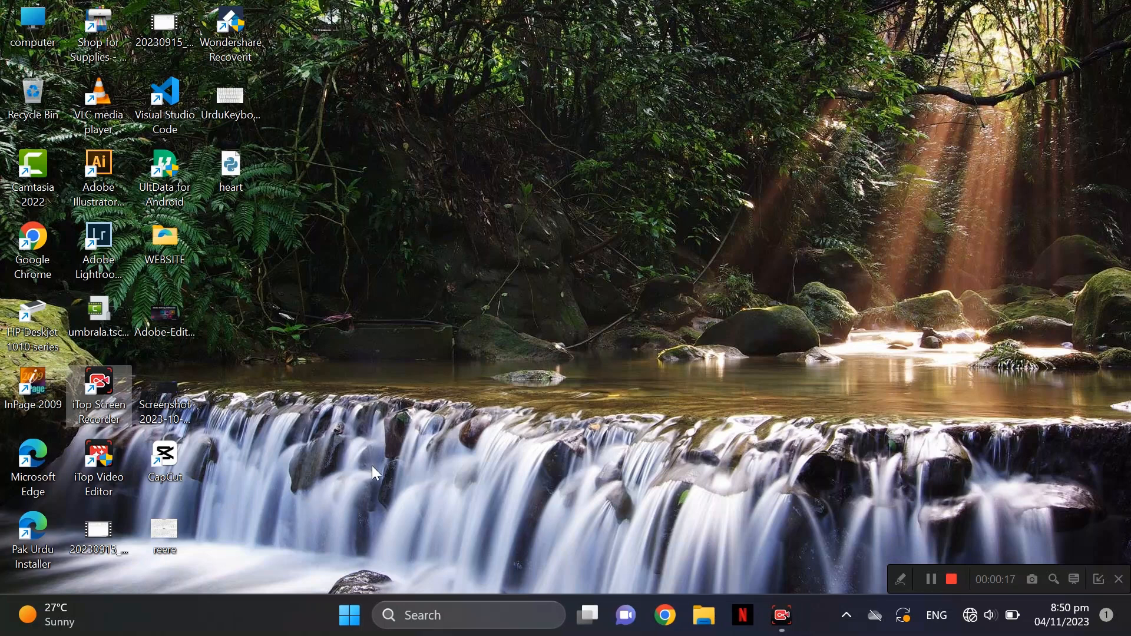
mouse_move(302, 514)
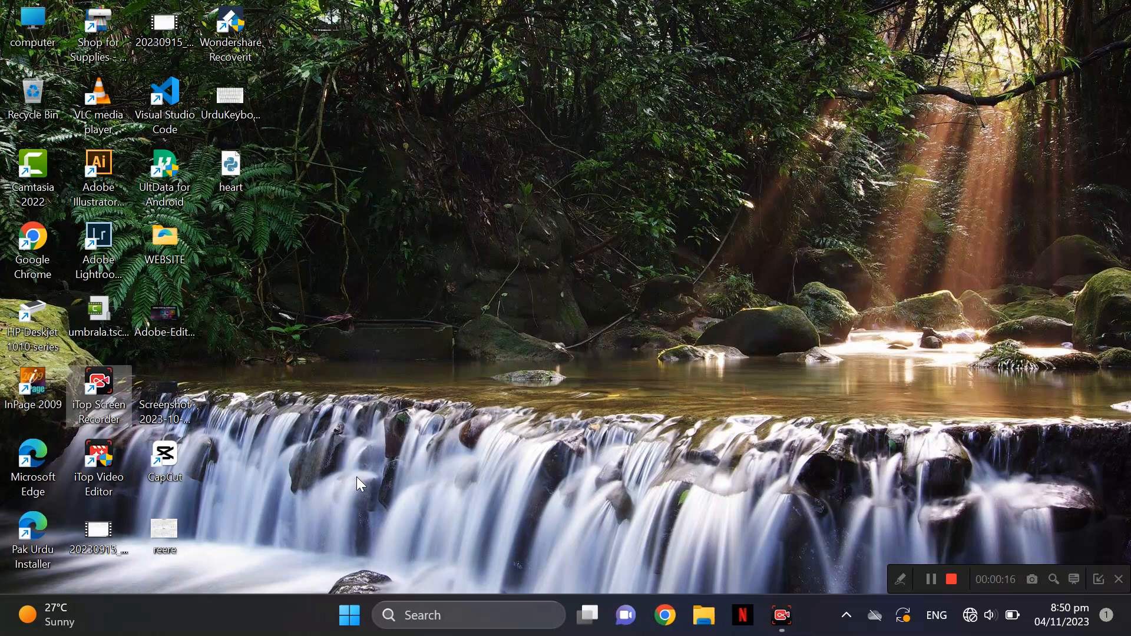
mouse_move(412, 444)
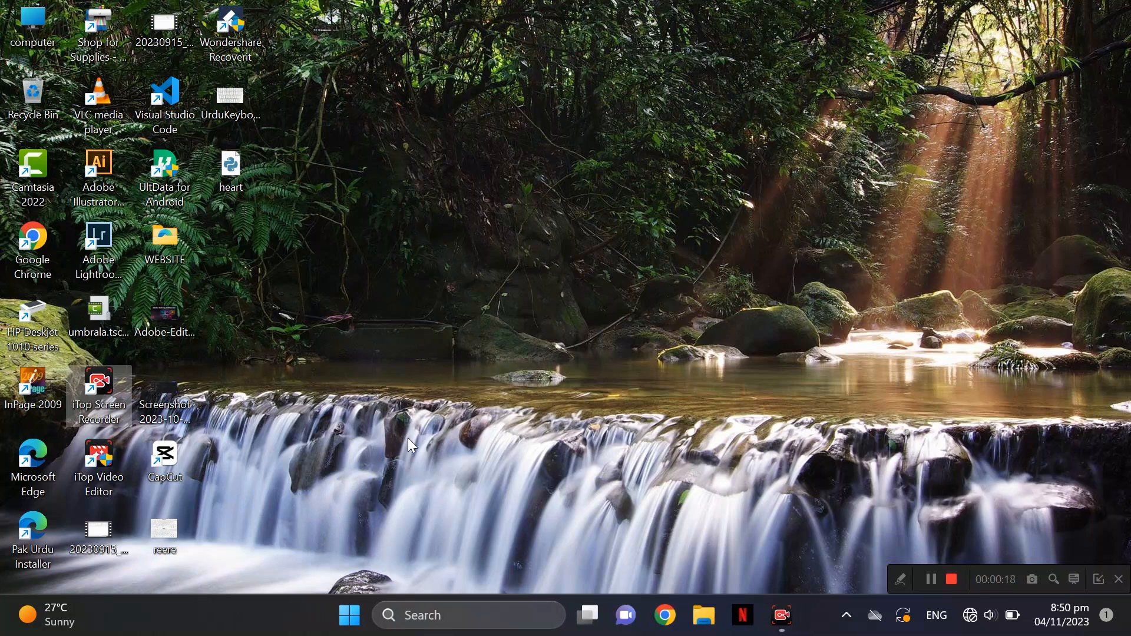
- Launch the Malicious Software Removal Tool by running 'mrt' from the Run app
type("run")
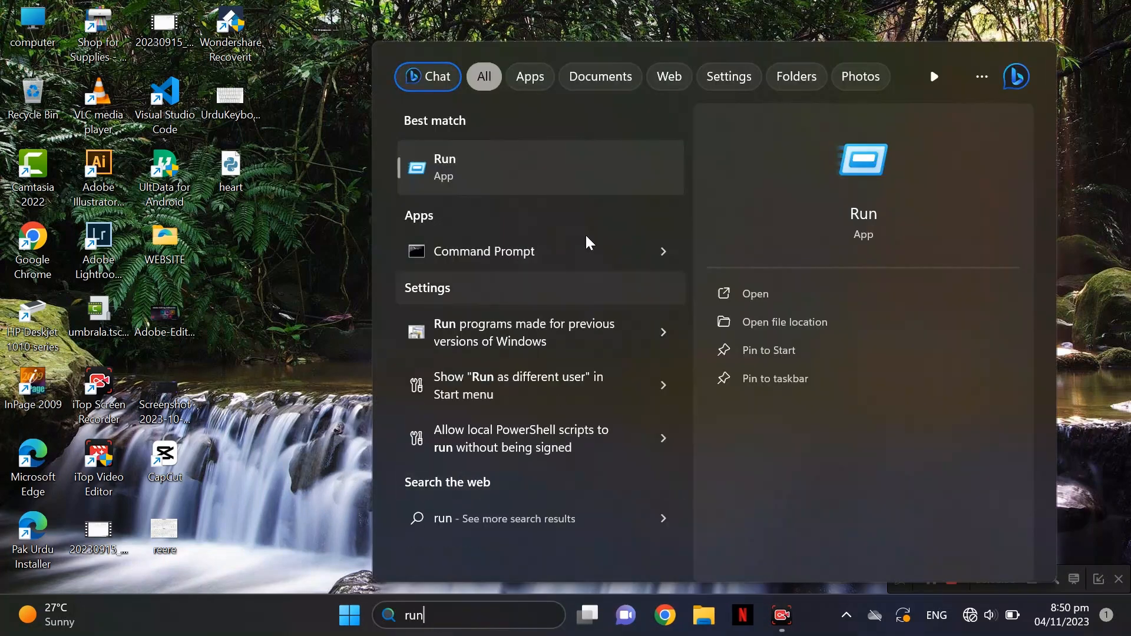
mouse_move(466, 168)
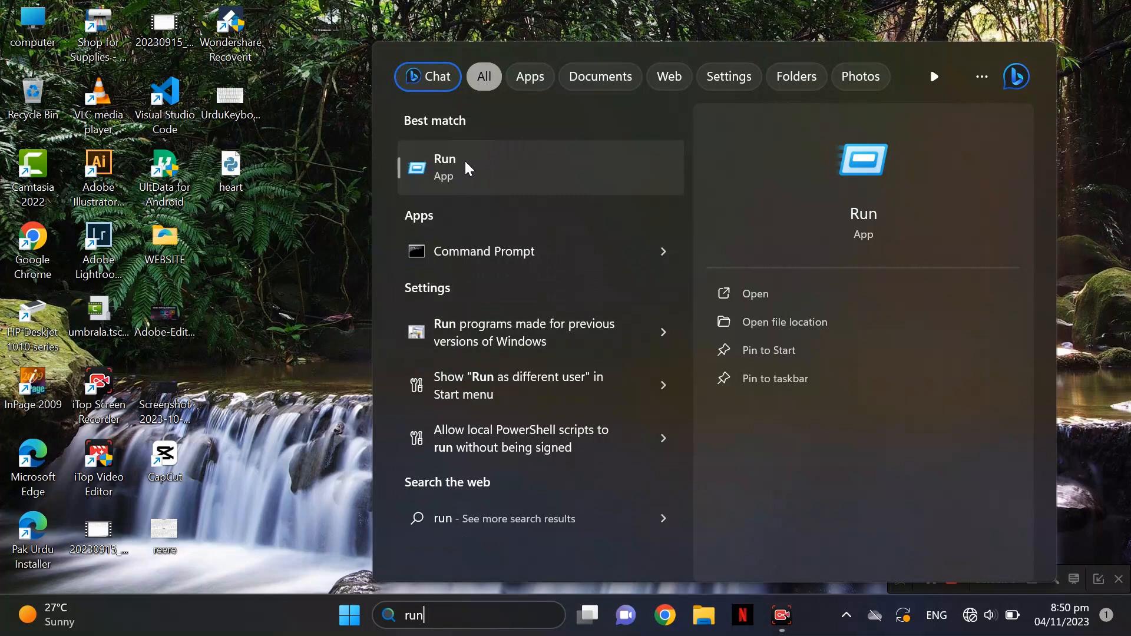
left_click(445, 166)
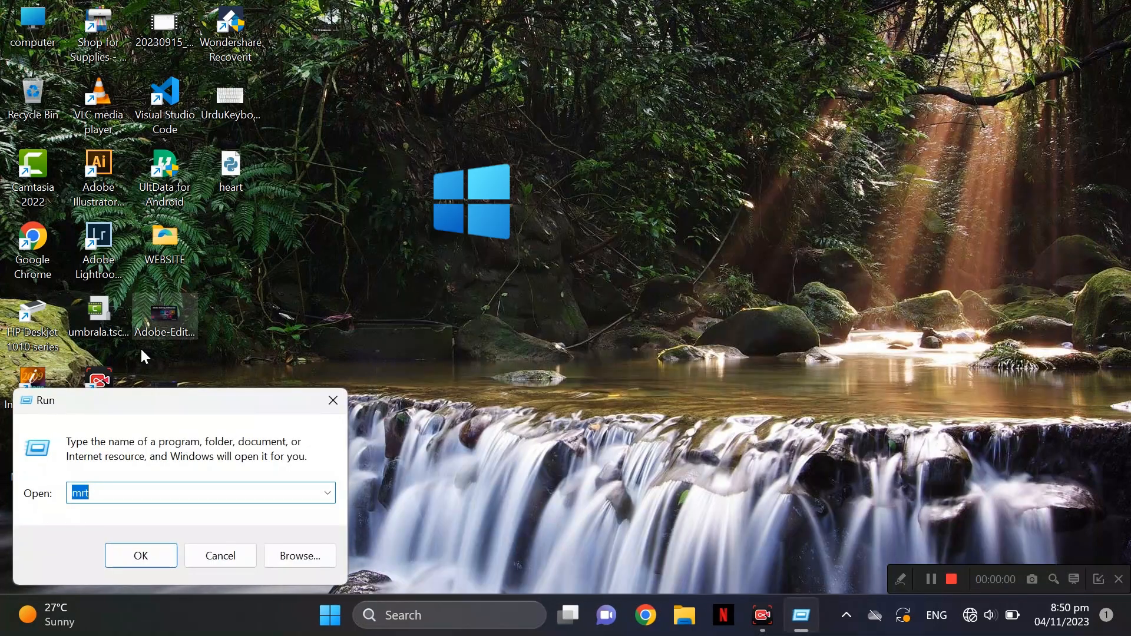
type("m")
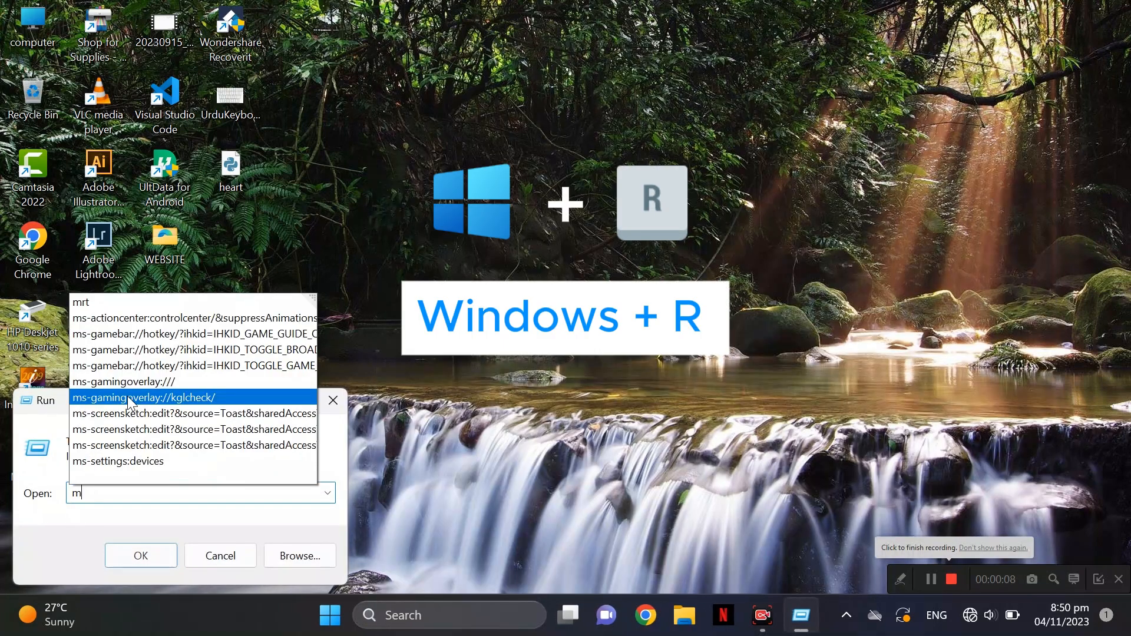
type("rt")
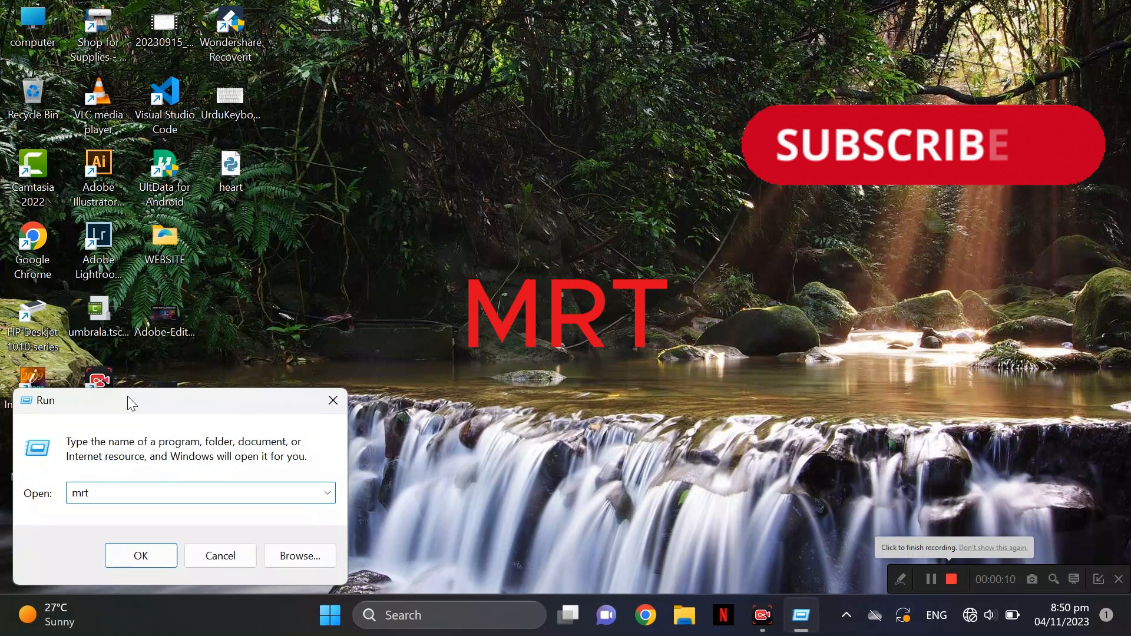
left_click(141, 556)
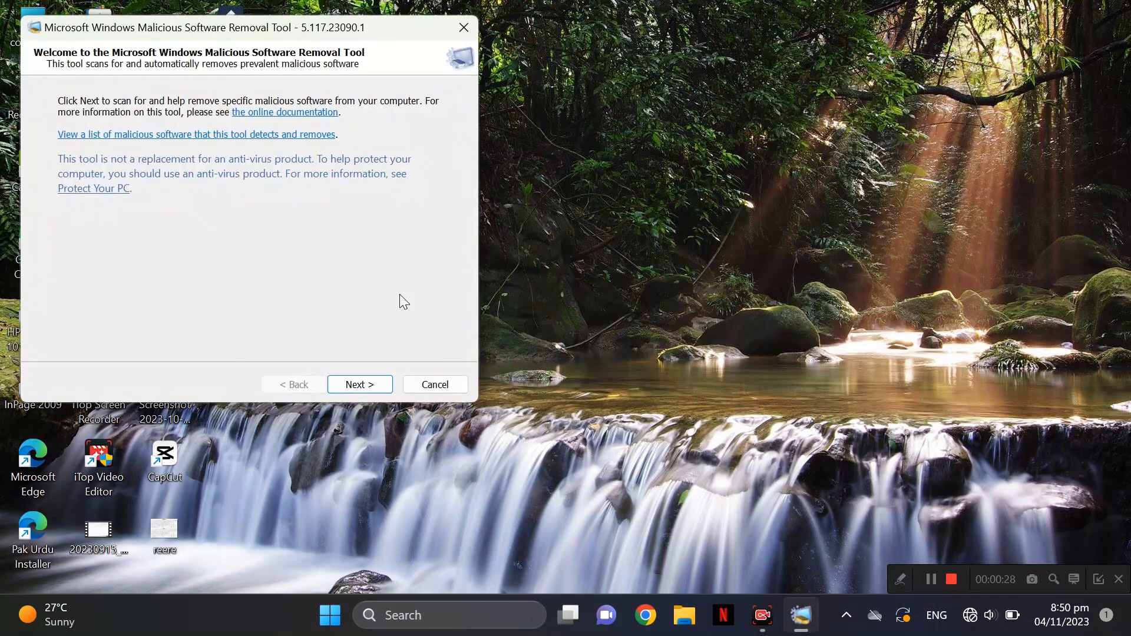
- Go past the welcome page and start a Quick scan of the computer
left_click(359, 383)
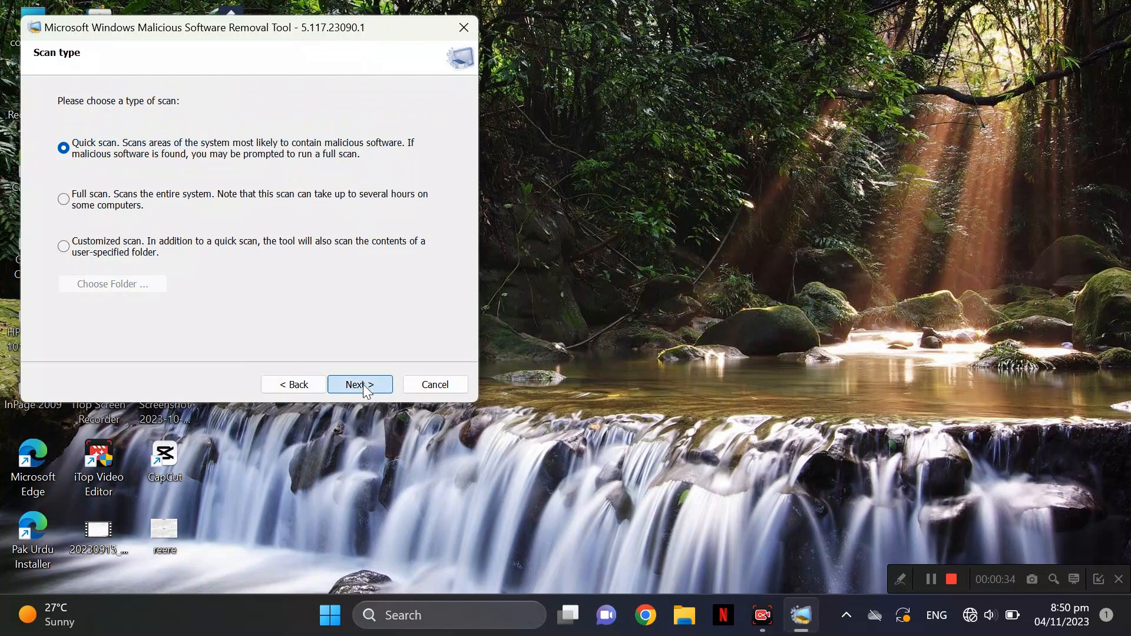
left_click(360, 385)
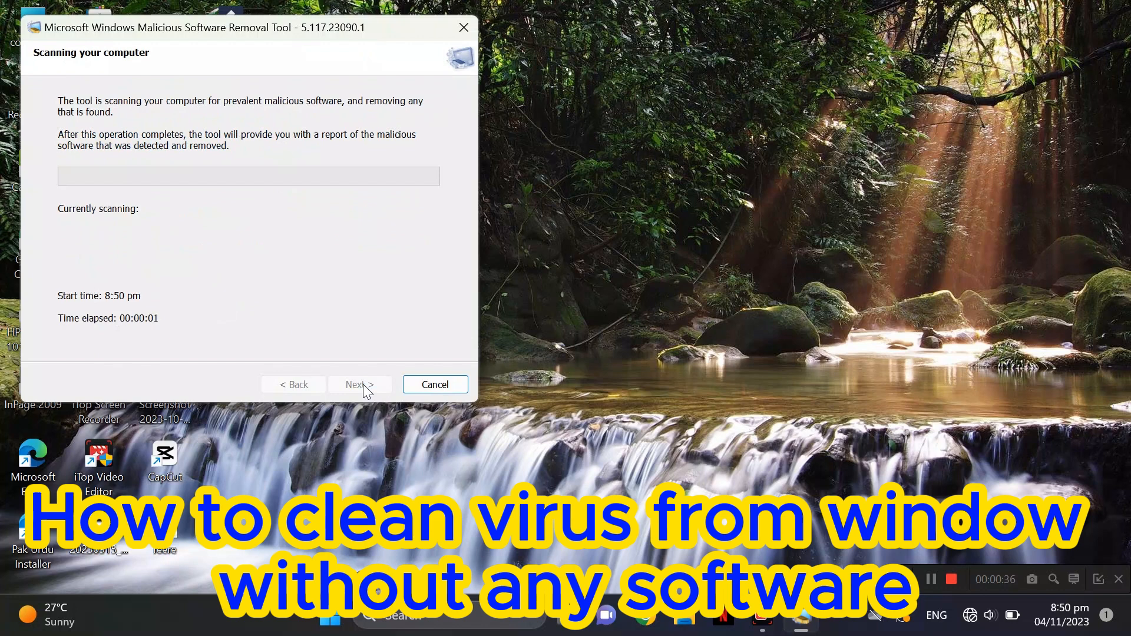